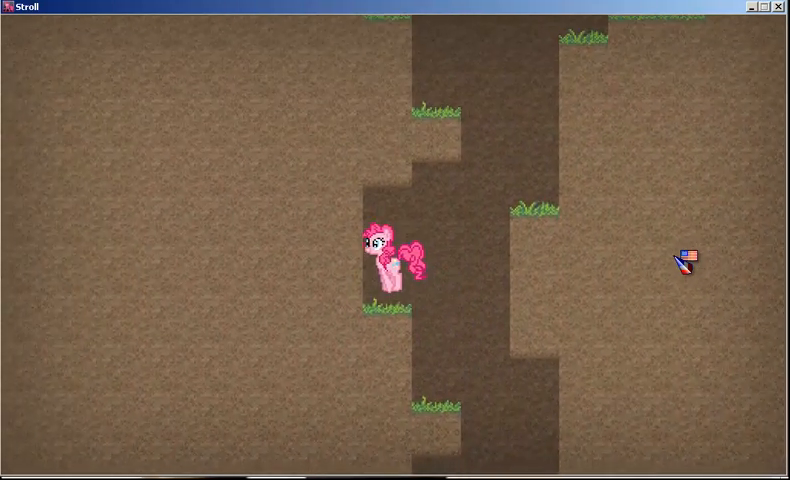
Step: Move the pink pony to the next grassy ledge in the dirt shaft
key("Up")
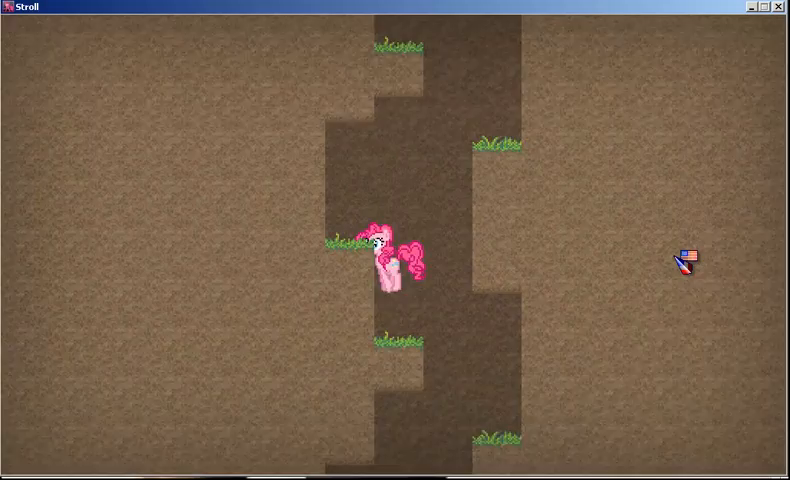